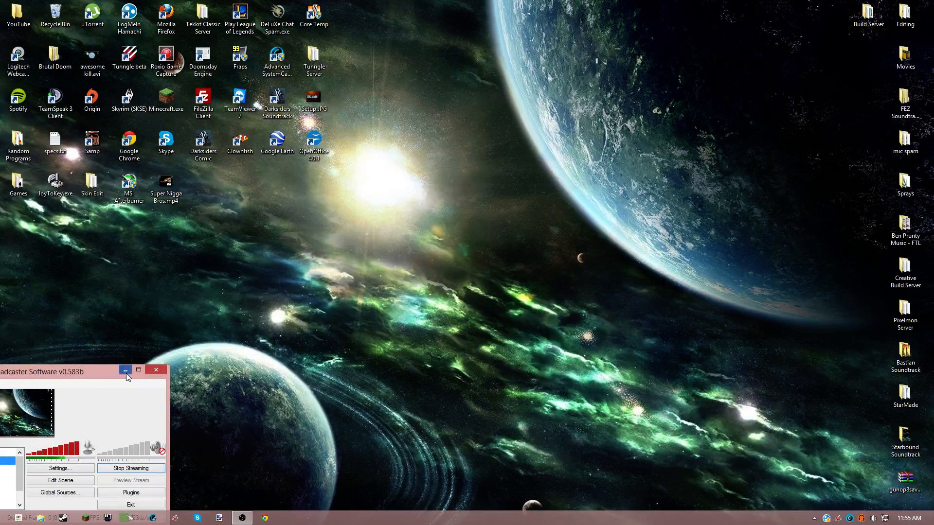
Minimise the Open Broadcaster Software window, leaving the desktop clear
{"action": "left_click", "coordinate": [124, 369]}
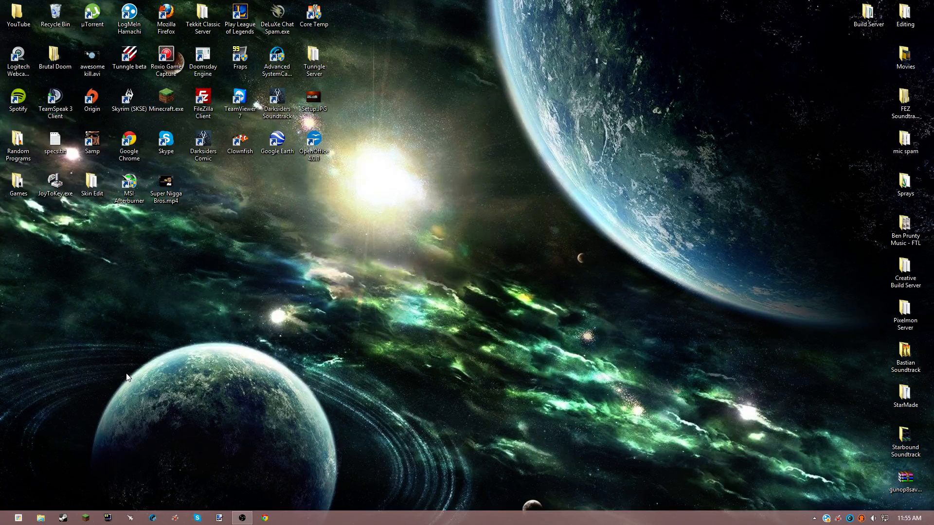
{"action": "mouse_move", "coordinate": [201, 412]}
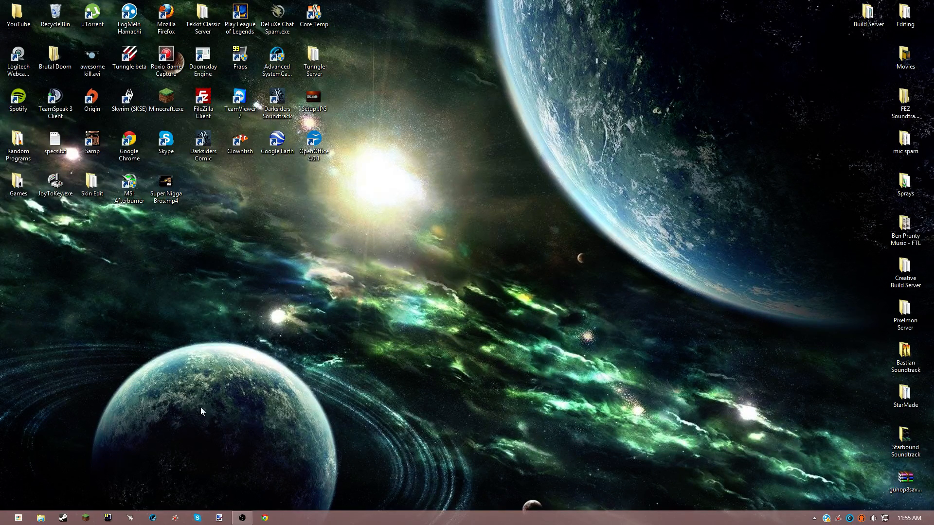
{"action": "mouse_move", "coordinate": [182, 440]}
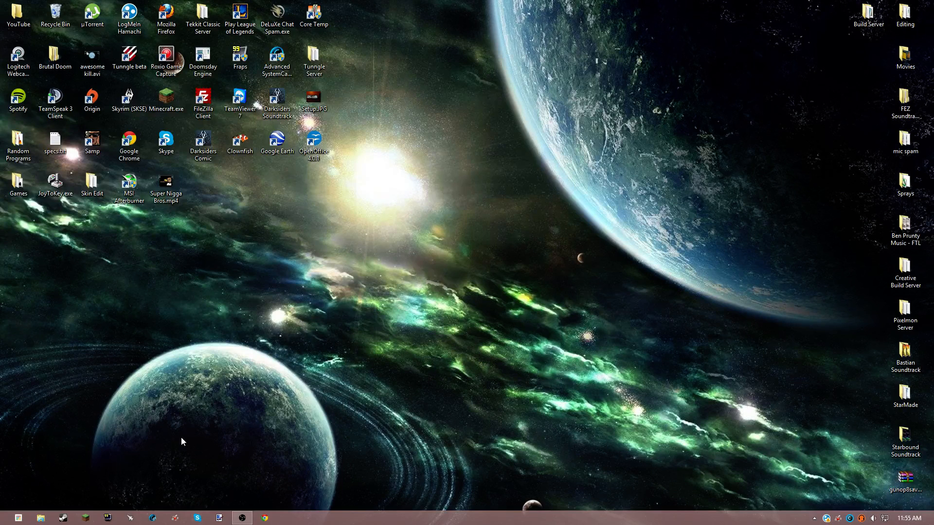
{"action": "mouse_move", "coordinate": [110, 365]}
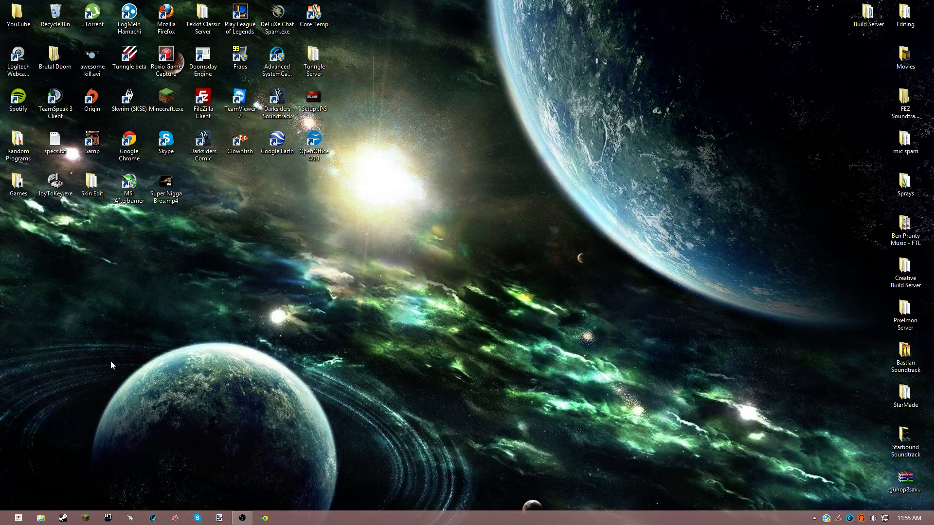
{"action": "left_click_drag", "start_coordinate": [111, 365], "coordinate": [323, 474]}
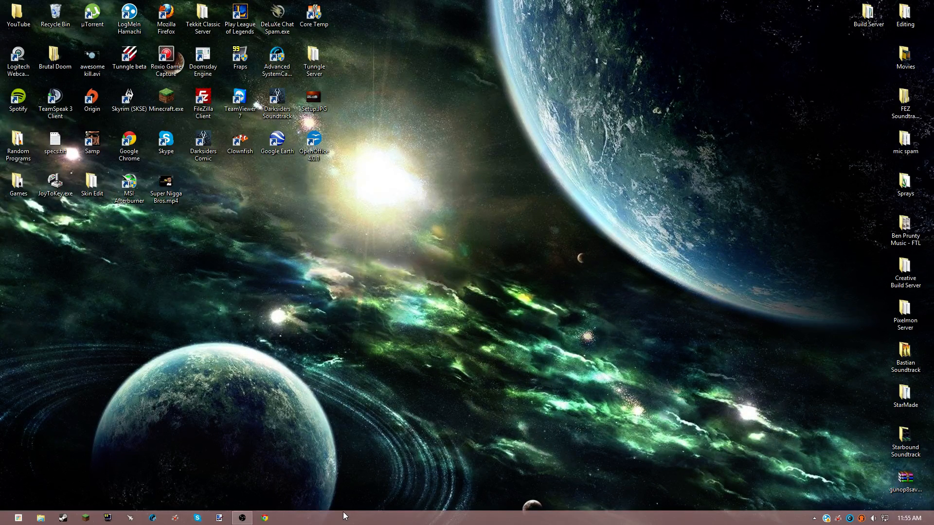
{"action": "mouse_move", "coordinate": [372, 475]}
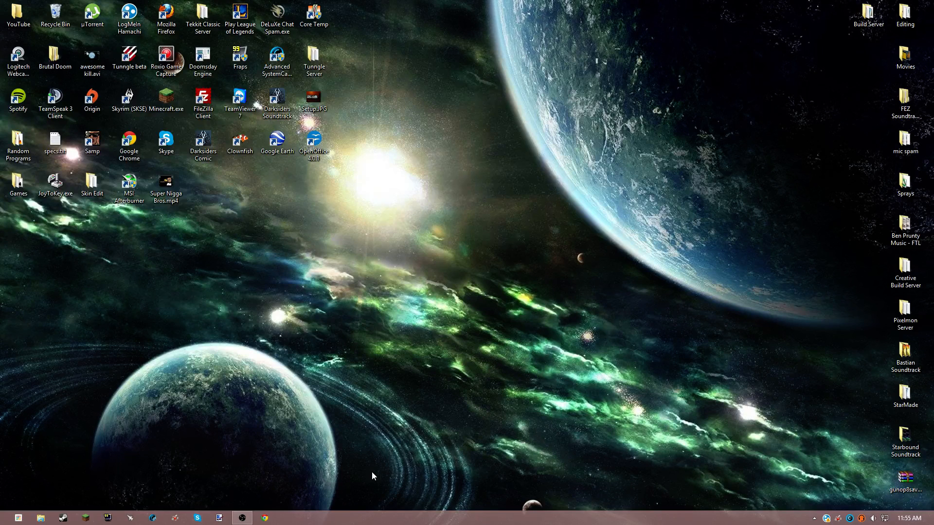
{"action": "mouse_move", "coordinate": [64, 442]}
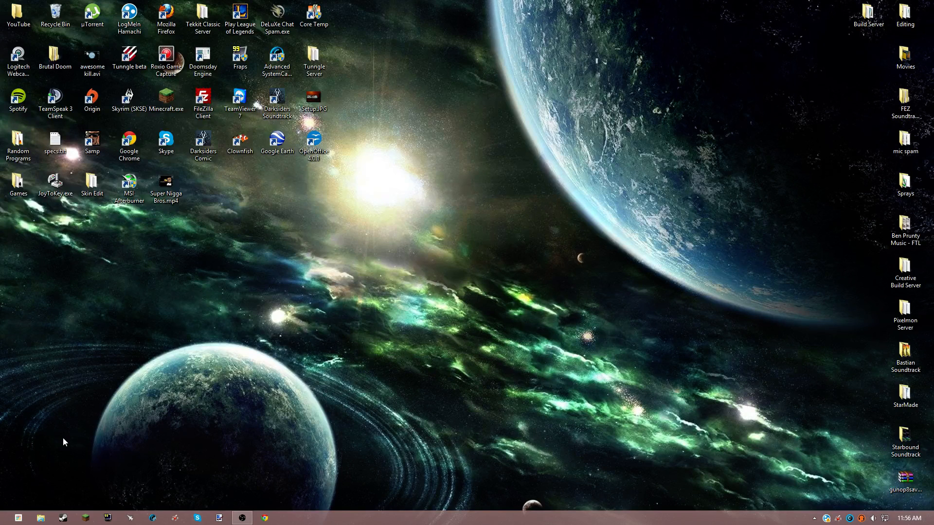
{"action": "mouse_move", "coordinate": [214, 304]}
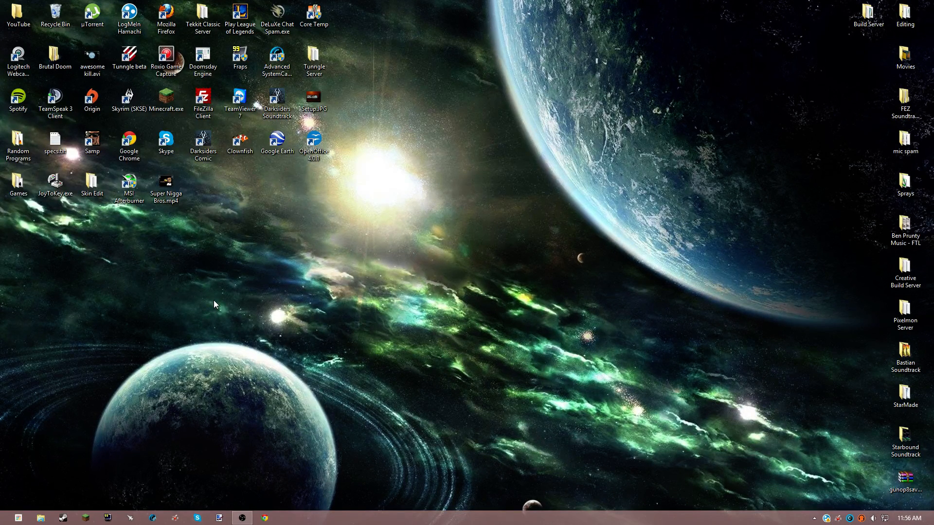
{"action": "mouse_move", "coordinate": [268, 253]}
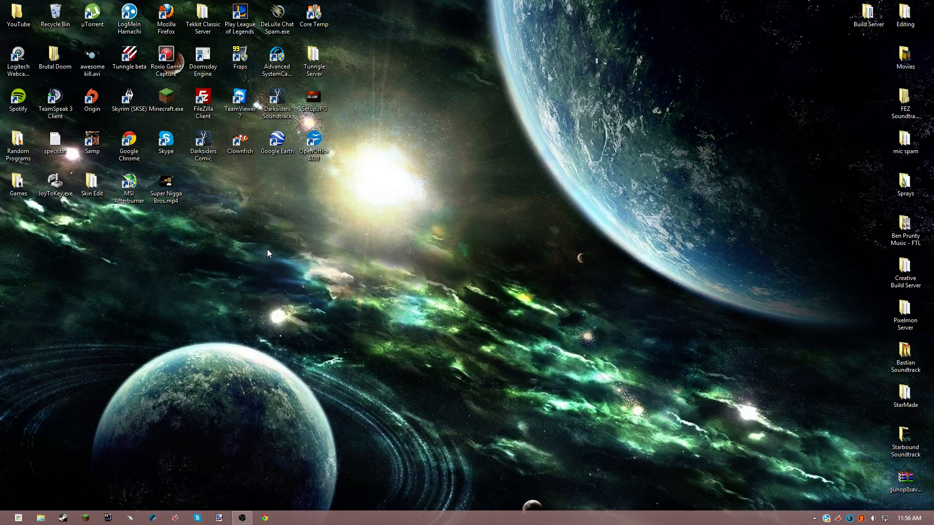
{"action": "mouse_move", "coordinate": [28, 486]}
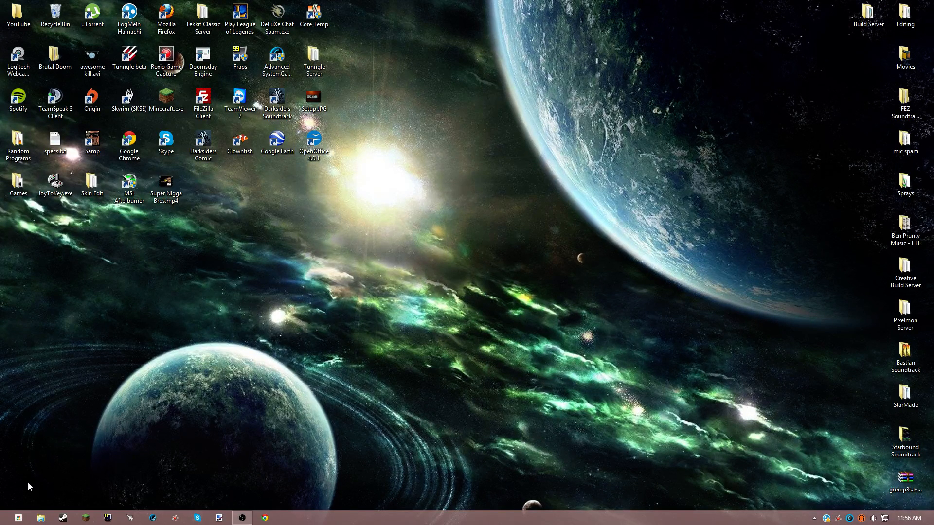
{"action": "mouse_move", "coordinate": [497, 369]}
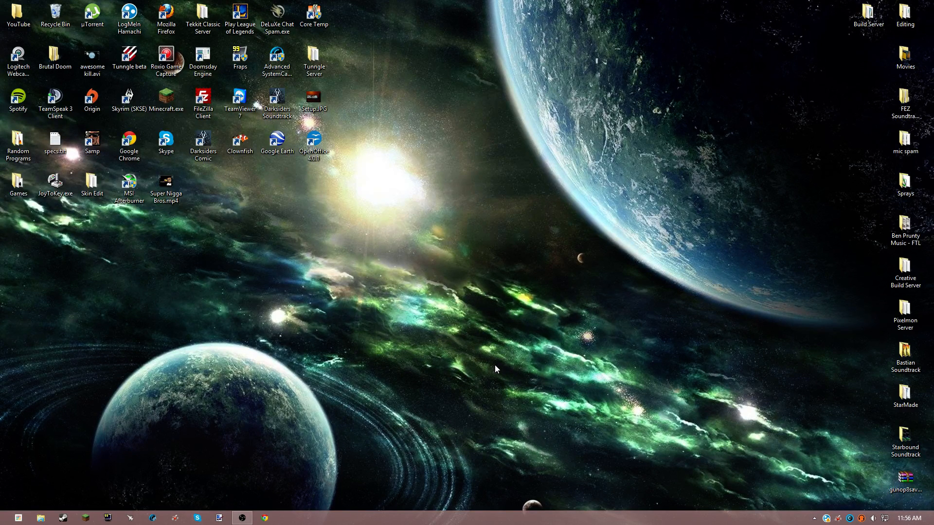
{"action": "mouse_move", "coordinate": [65, 457]}
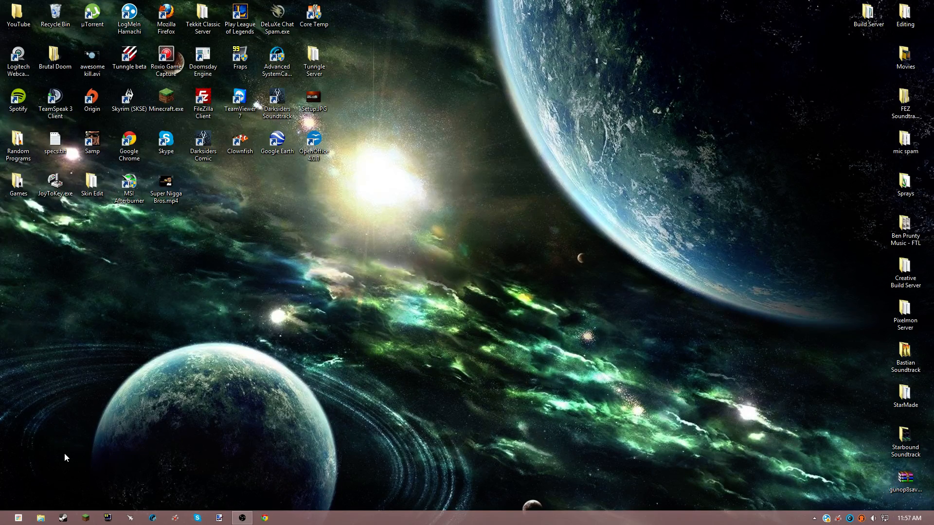
{"action": "mouse_move", "coordinate": [50, 476]}
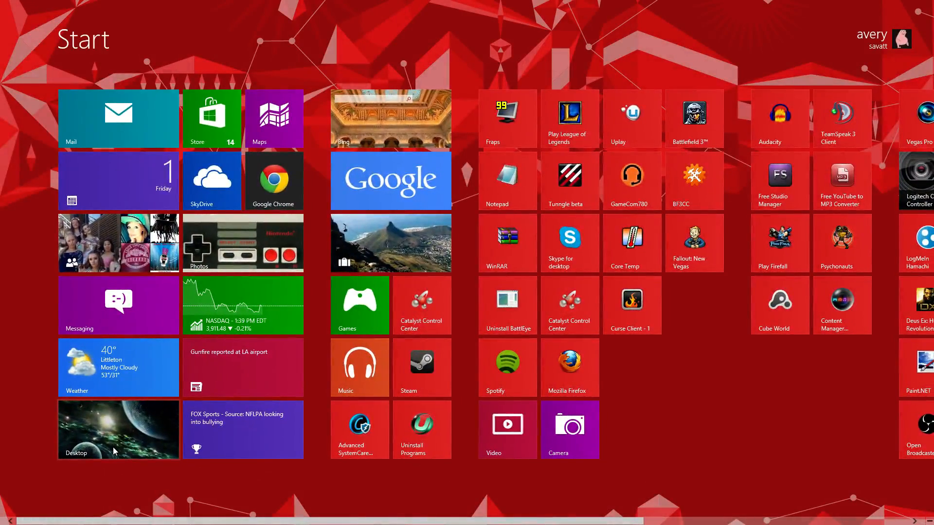
Run %appdata% from the Start screen to show the Roaming folder in File Explorer
{"action": "type", "text": "%appda"}
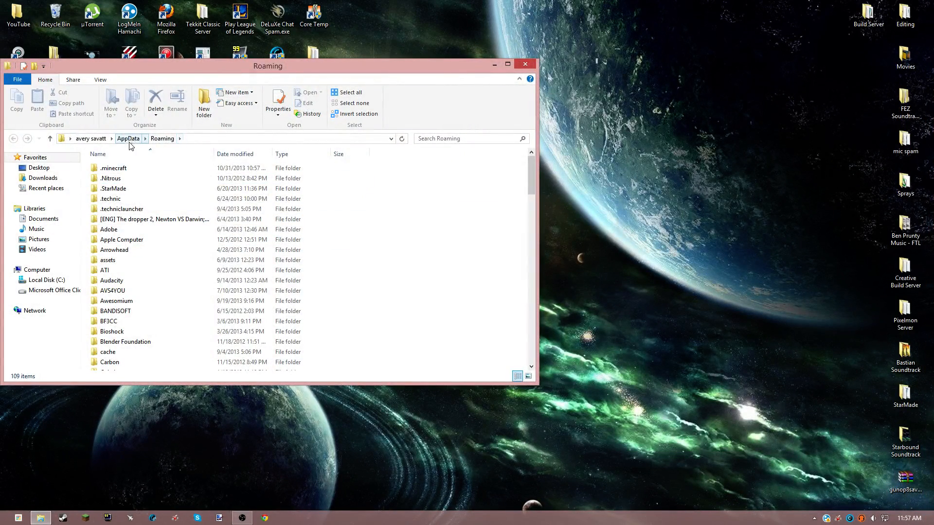
Navigate up to AppData, into Local, then into the 4A Games Metro LL folder
{"action": "left_click", "coordinate": [129, 138]}
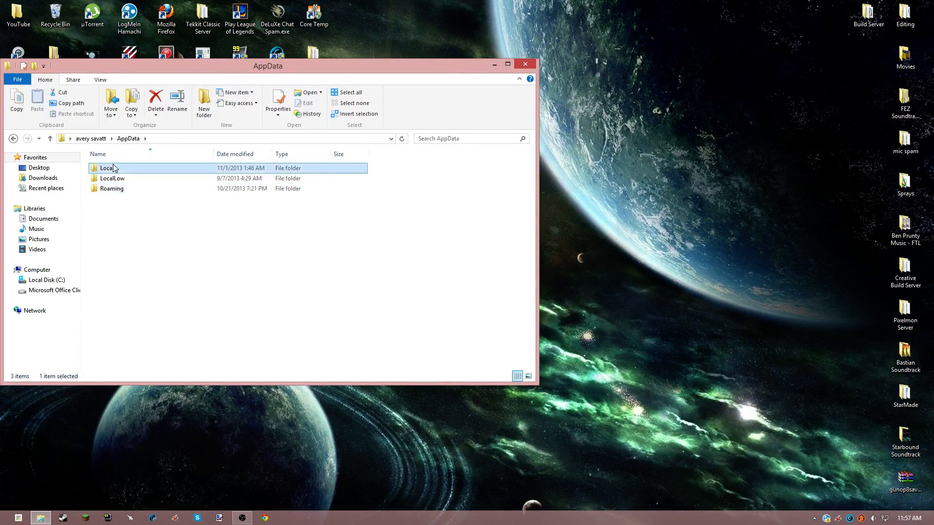
{"action": "double_click", "coordinate": [107, 168]}
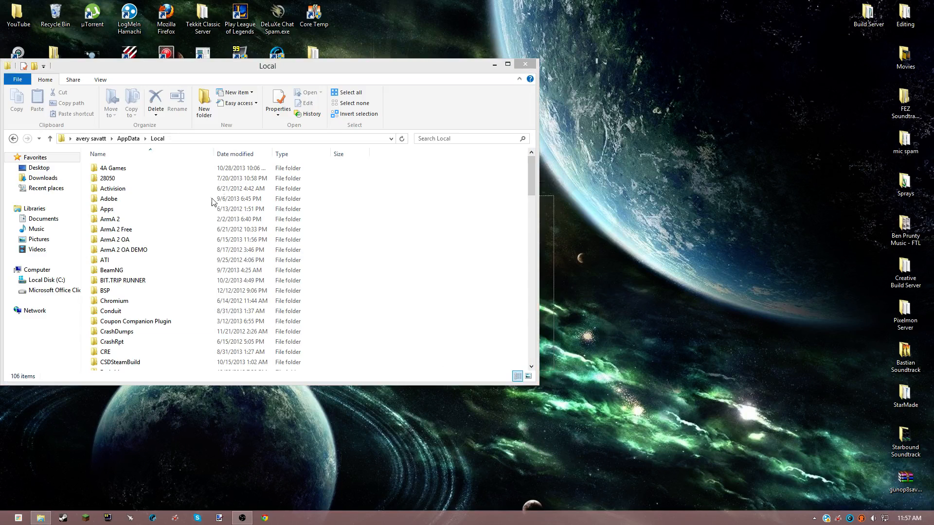
{"action": "left_click", "coordinate": [113, 167]}
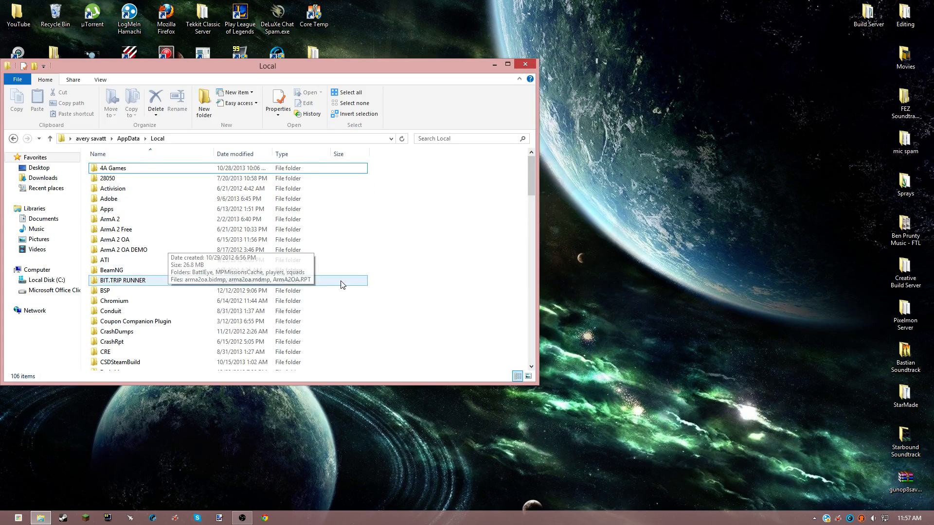
{"action": "scroll", "scroll_direction": "down", "scroll_amount": 3}
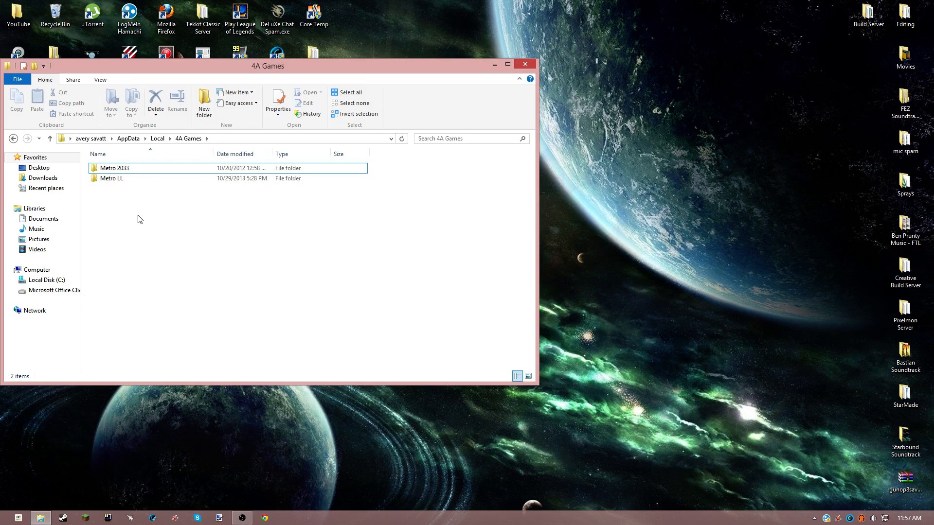
{"action": "left_click", "coordinate": [116, 167]}
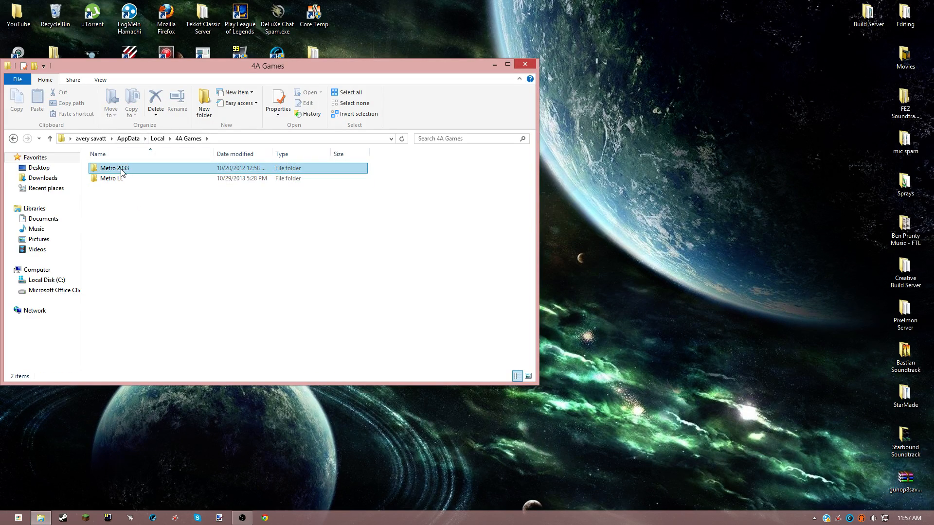
{"action": "left_click", "coordinate": [113, 178]}
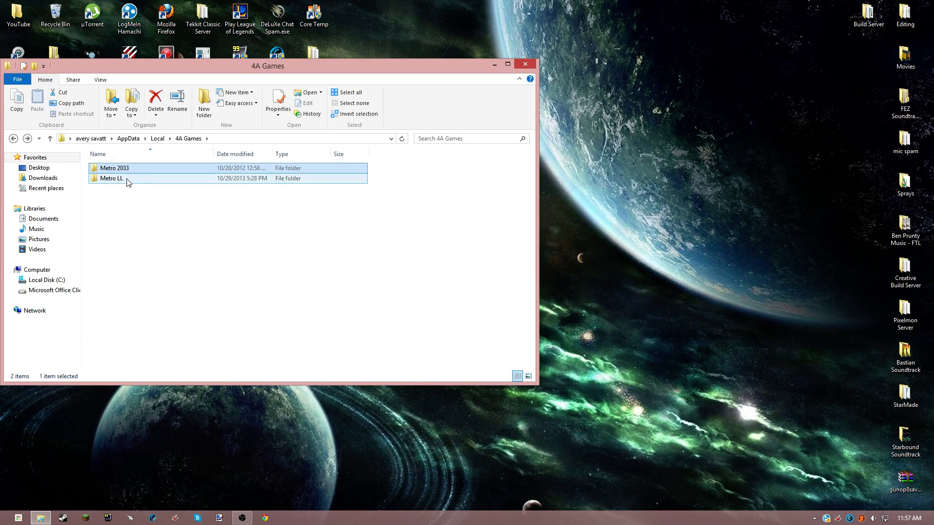
{"action": "double_click", "coordinate": [112, 178]}
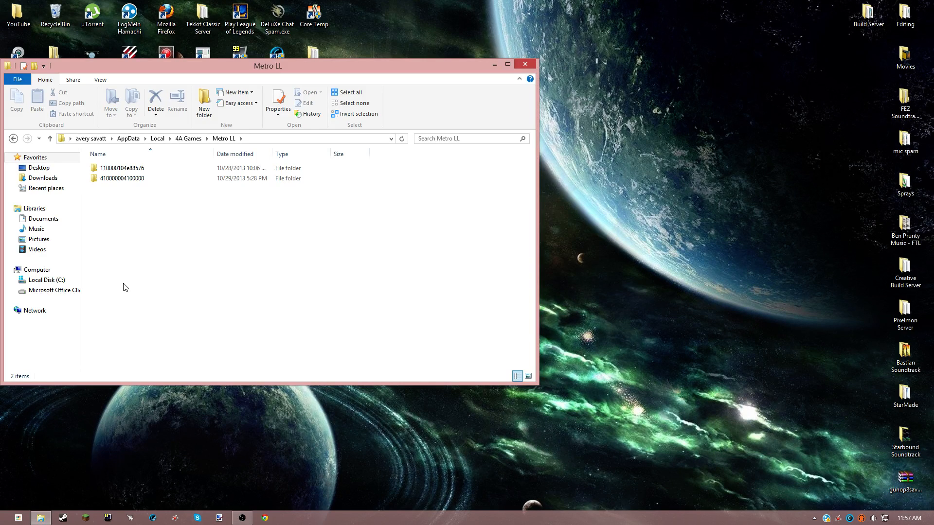
Enter the numbered profile folder and load user.cfg into WordPad
{"action": "double_click", "coordinate": [123, 167]}
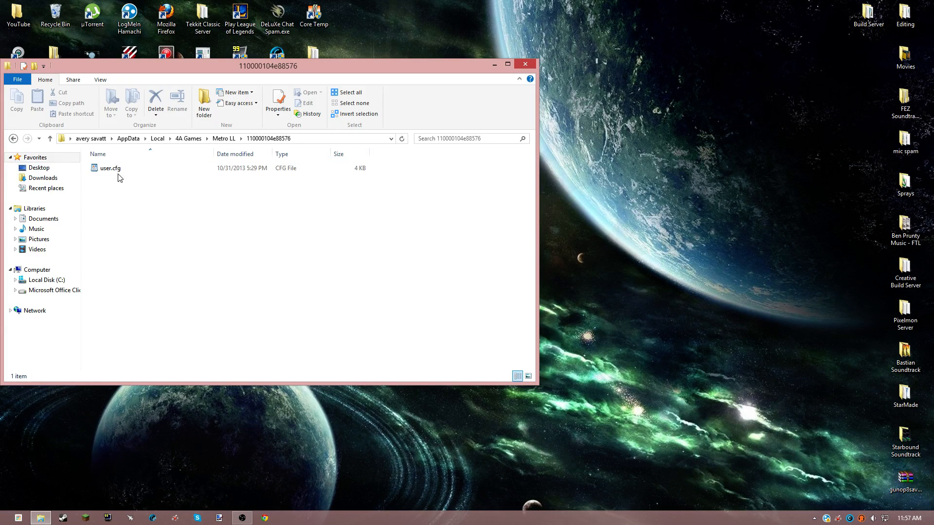
{"action": "left_click", "coordinate": [110, 168]}
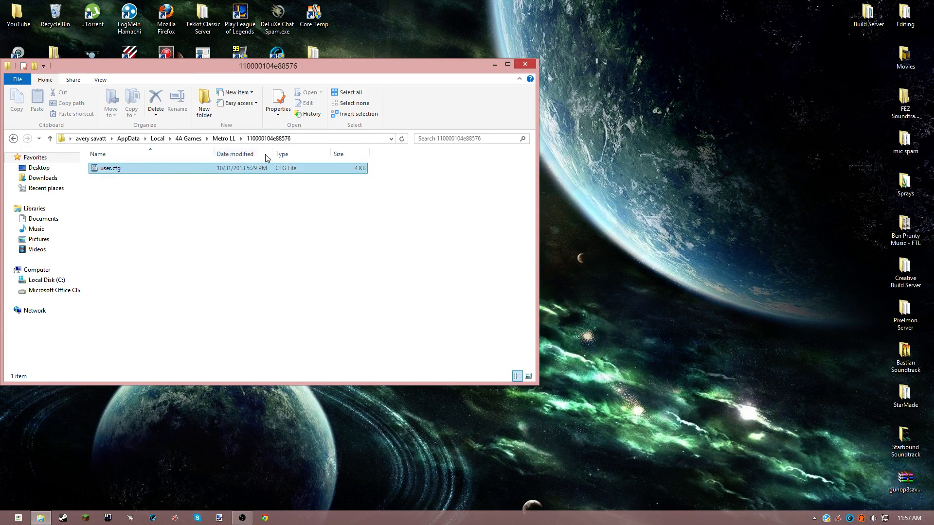
{"action": "double_click", "coordinate": [110, 168]}
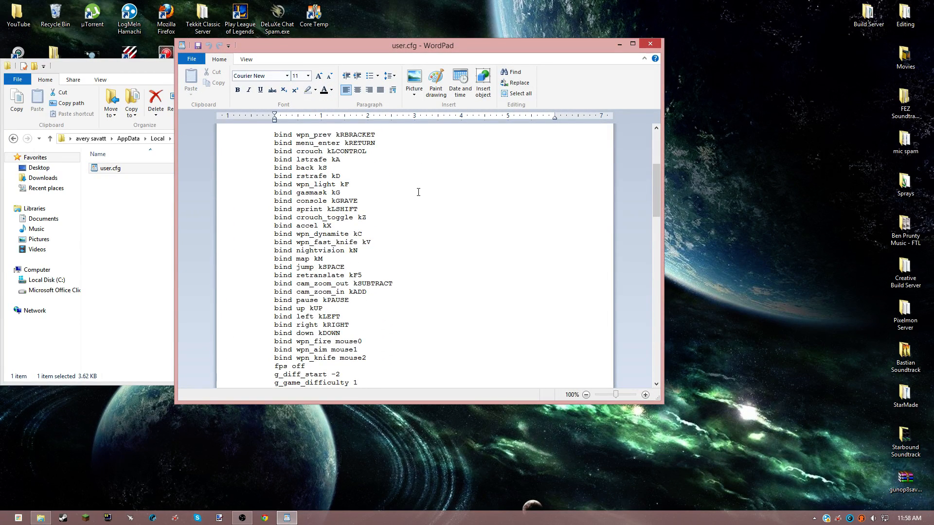
Scroll to the ph_advanced_physX line in user.cfg and clear its current value
{"action": "left_click", "coordinate": [111, 168]}
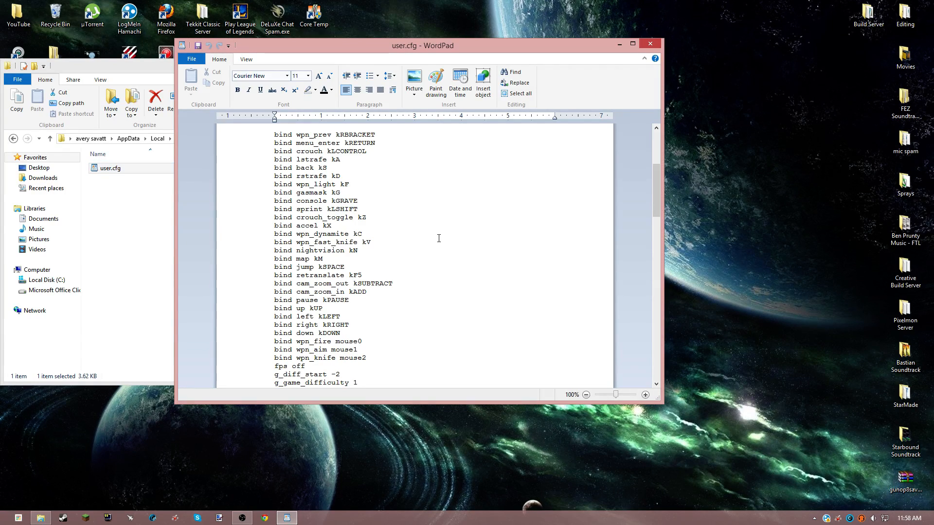
{"action": "scroll", "scroll_direction": "down", "scroll_amount": 3}
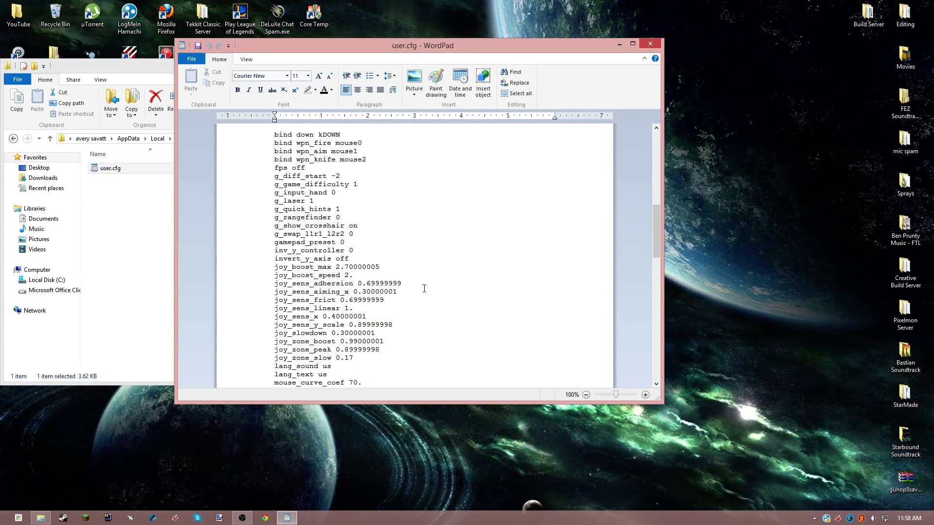
{"action": "scroll", "scroll_direction": "down", "scroll_amount": 3}
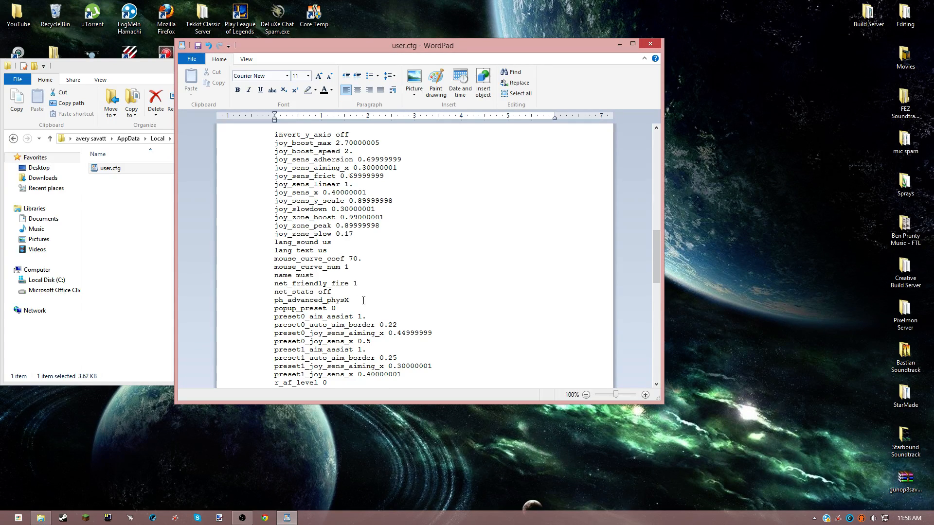
{"action": "type", "text": "2"}
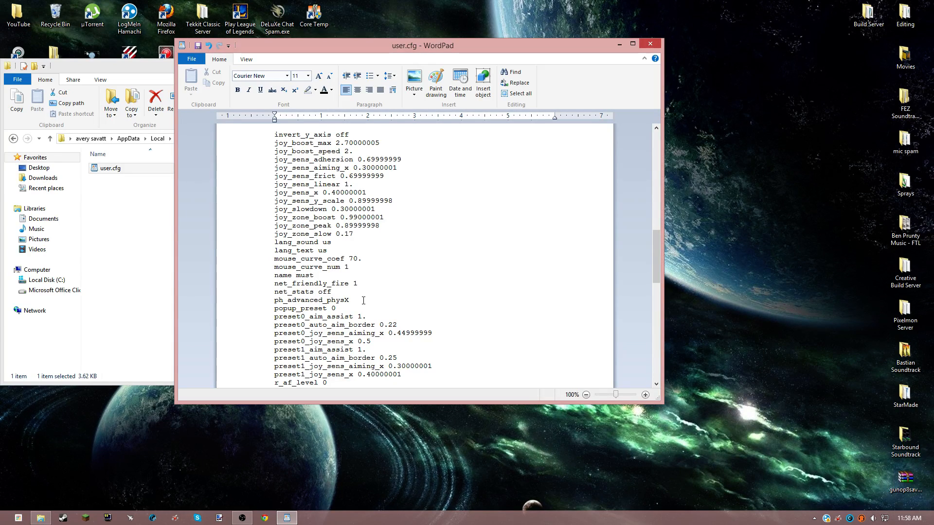
Set ph_advanced_physX to 0, then scroll to r_api and make it 0 as well
{"action": "type", "text": "0"}
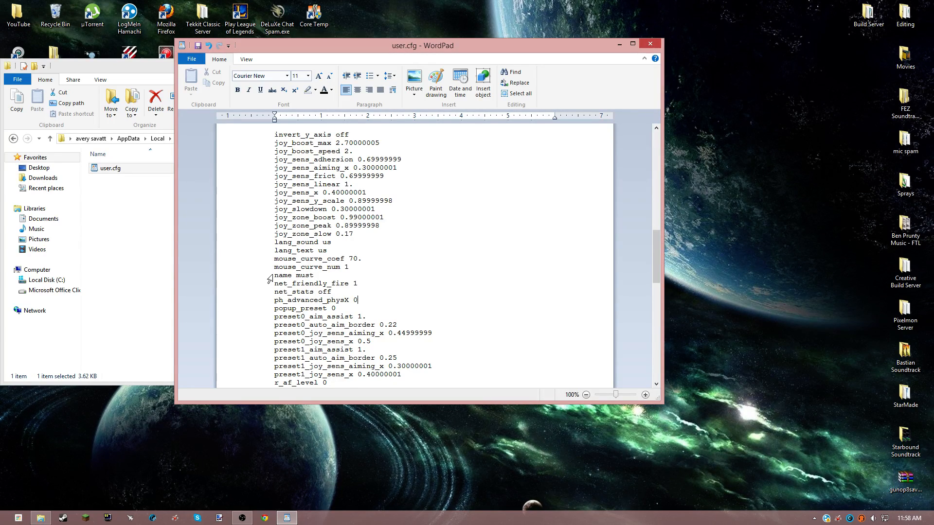
{"action": "scroll", "scroll_direction": "down", "scroll_amount": 3}
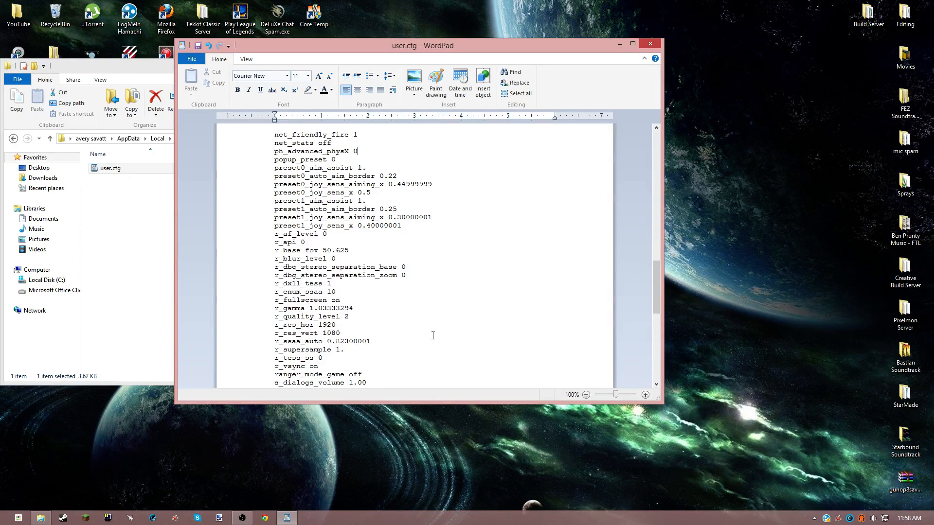
{"action": "scroll", "scroll_direction": "down", "scroll_amount": 3}
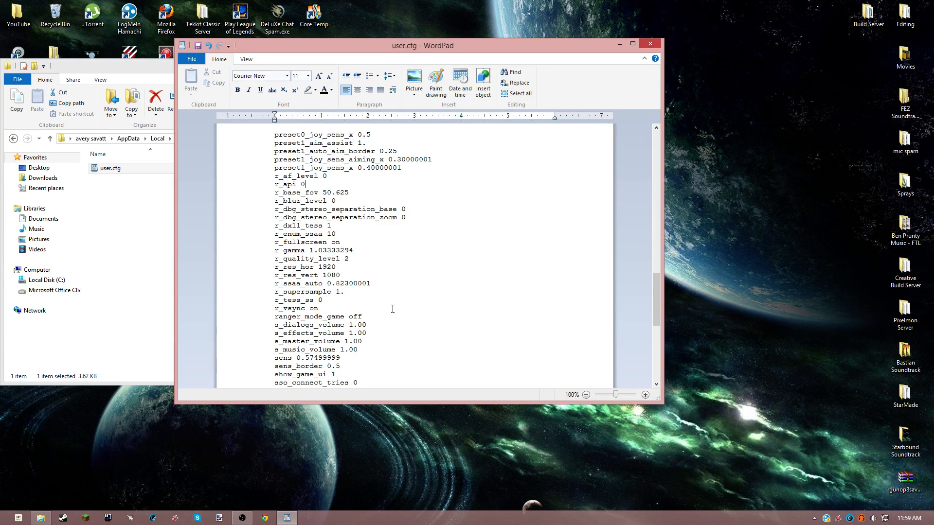
{"action": "left_click_drag", "start_coordinate": [421, 45], "coordinate": [483, 68]}
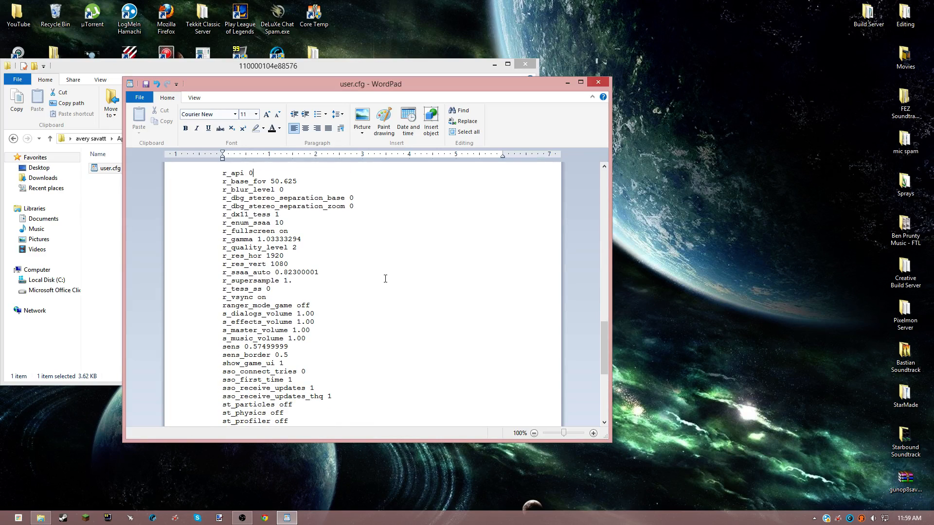
Save user.cfg, close WordPad and File Explorer, and restore the broadcaster window
{"action": "left_click", "coordinate": [139, 97]}
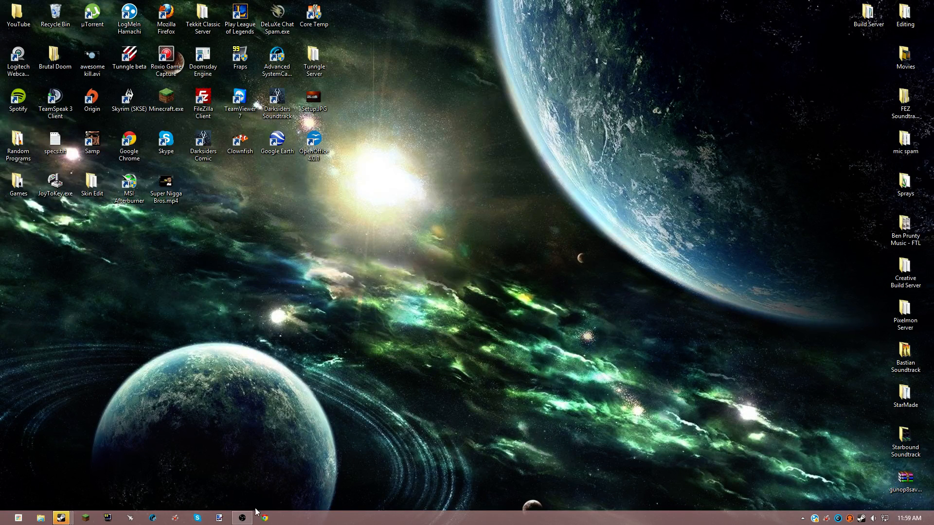
{"action": "left_click", "coordinate": [242, 516]}
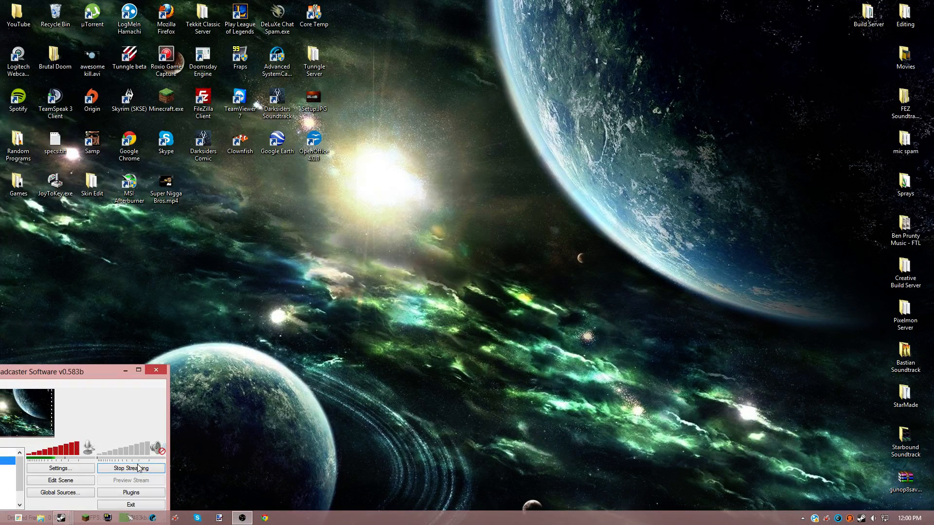